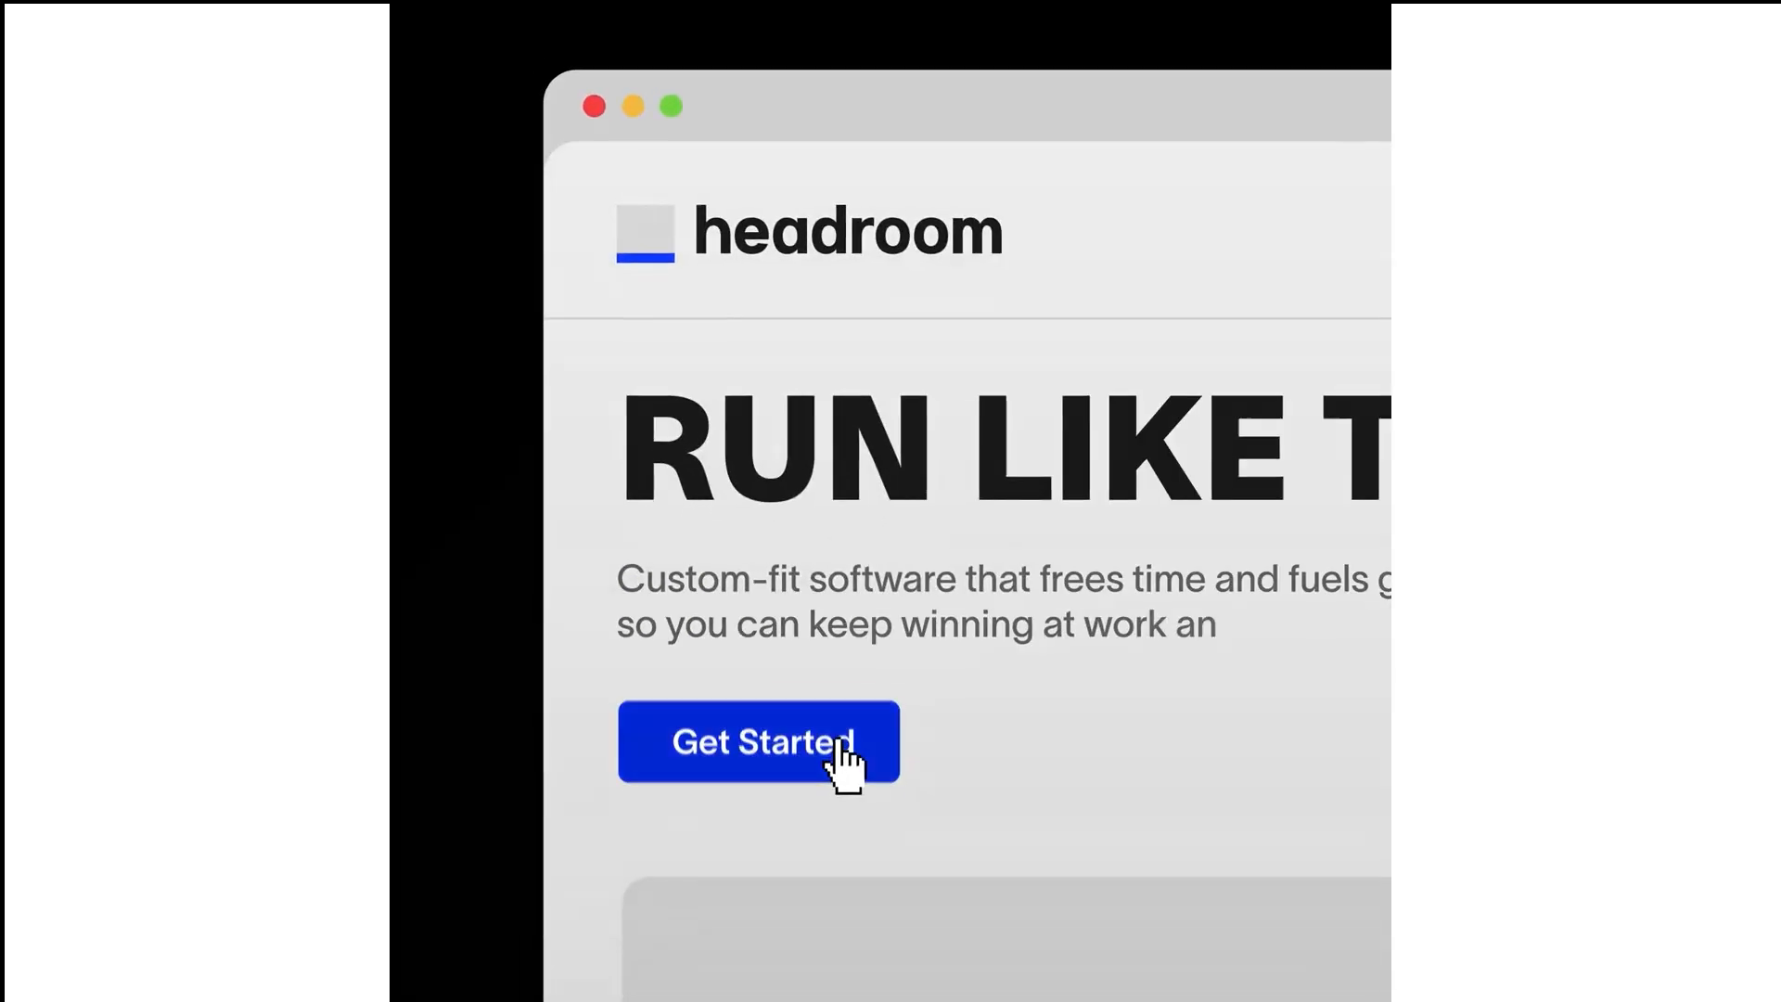
Step: Bring the portfolio site forward showing the grid of brand projects like Headroom and Kela
click(757, 742)
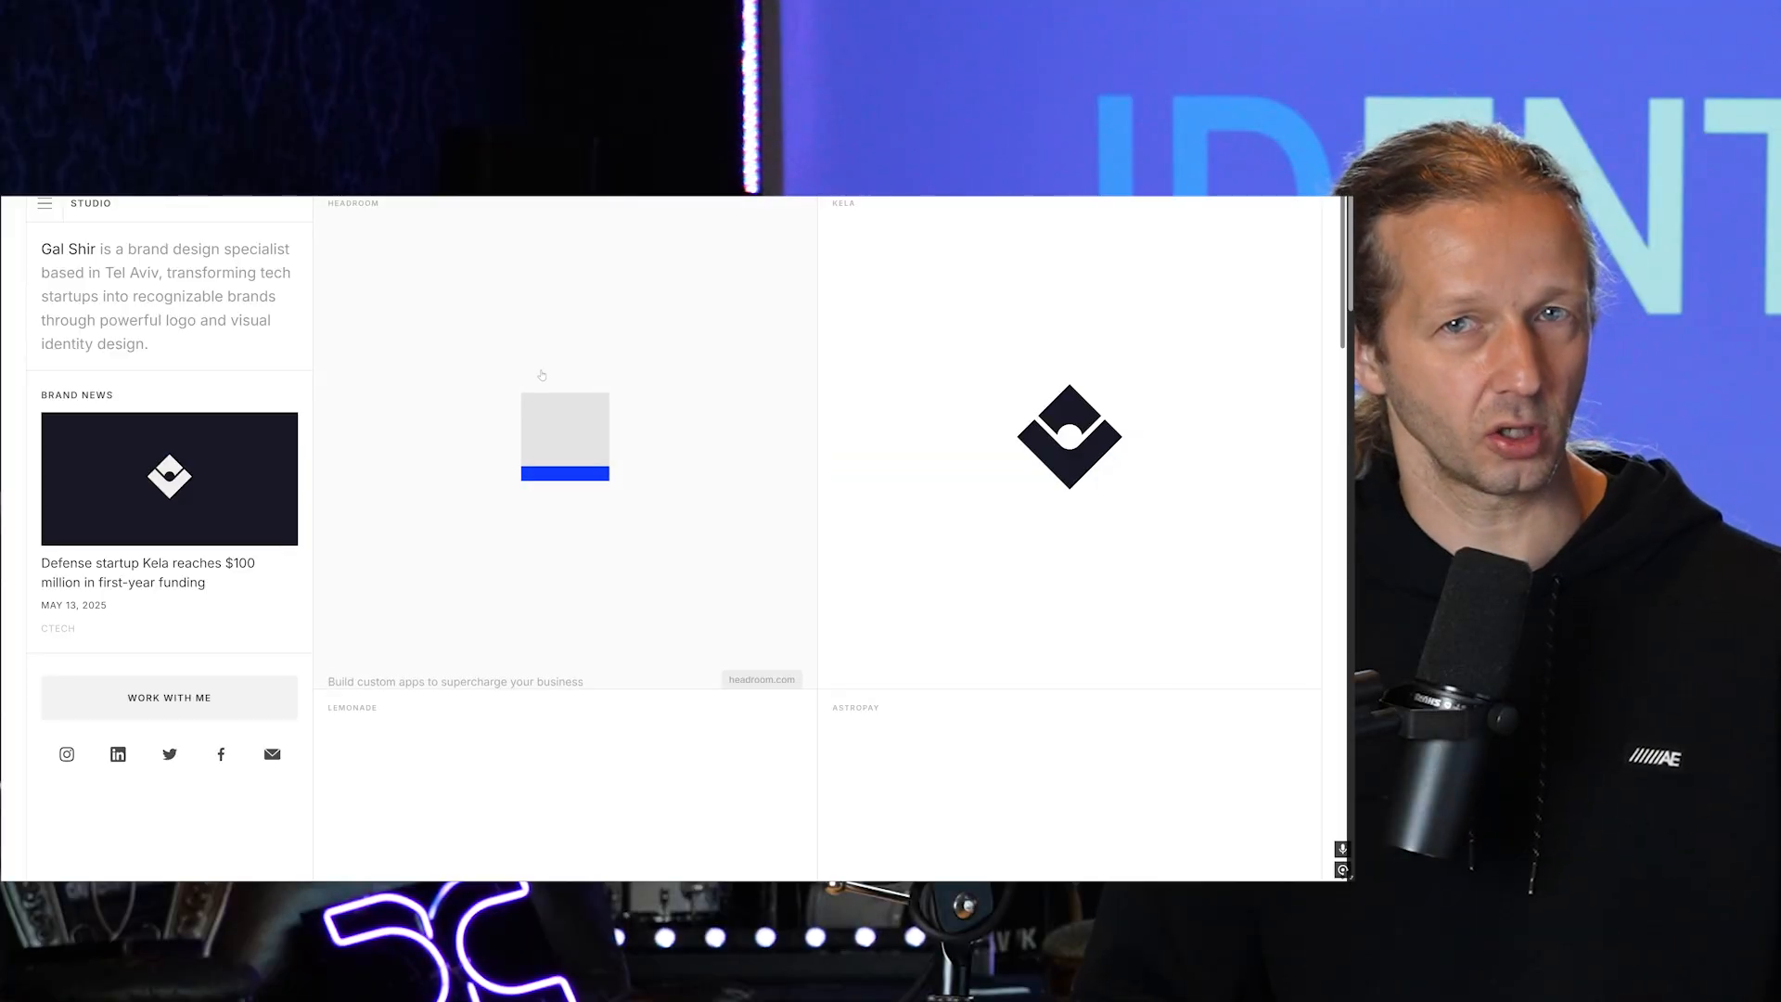
Step: Open the Headroom case study and scroll down to its icon set and logo mockups on hoodie, laptop and canvas
click(564, 438)
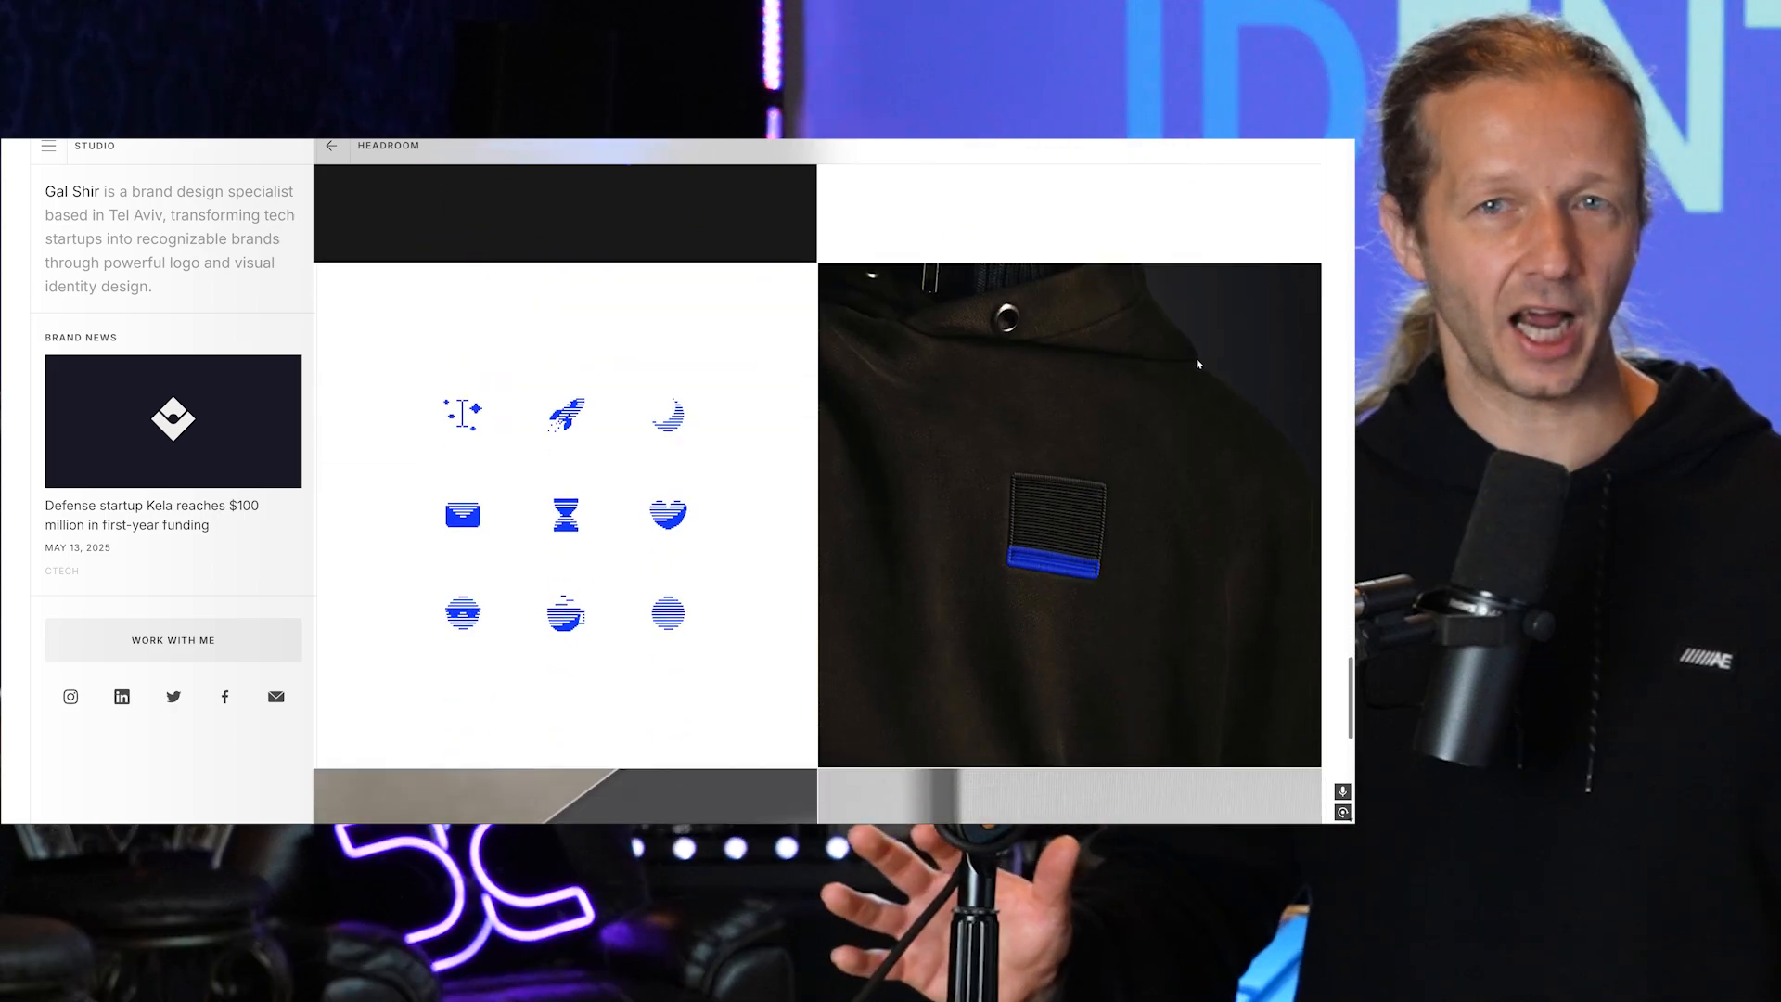
scroll(down, 3)
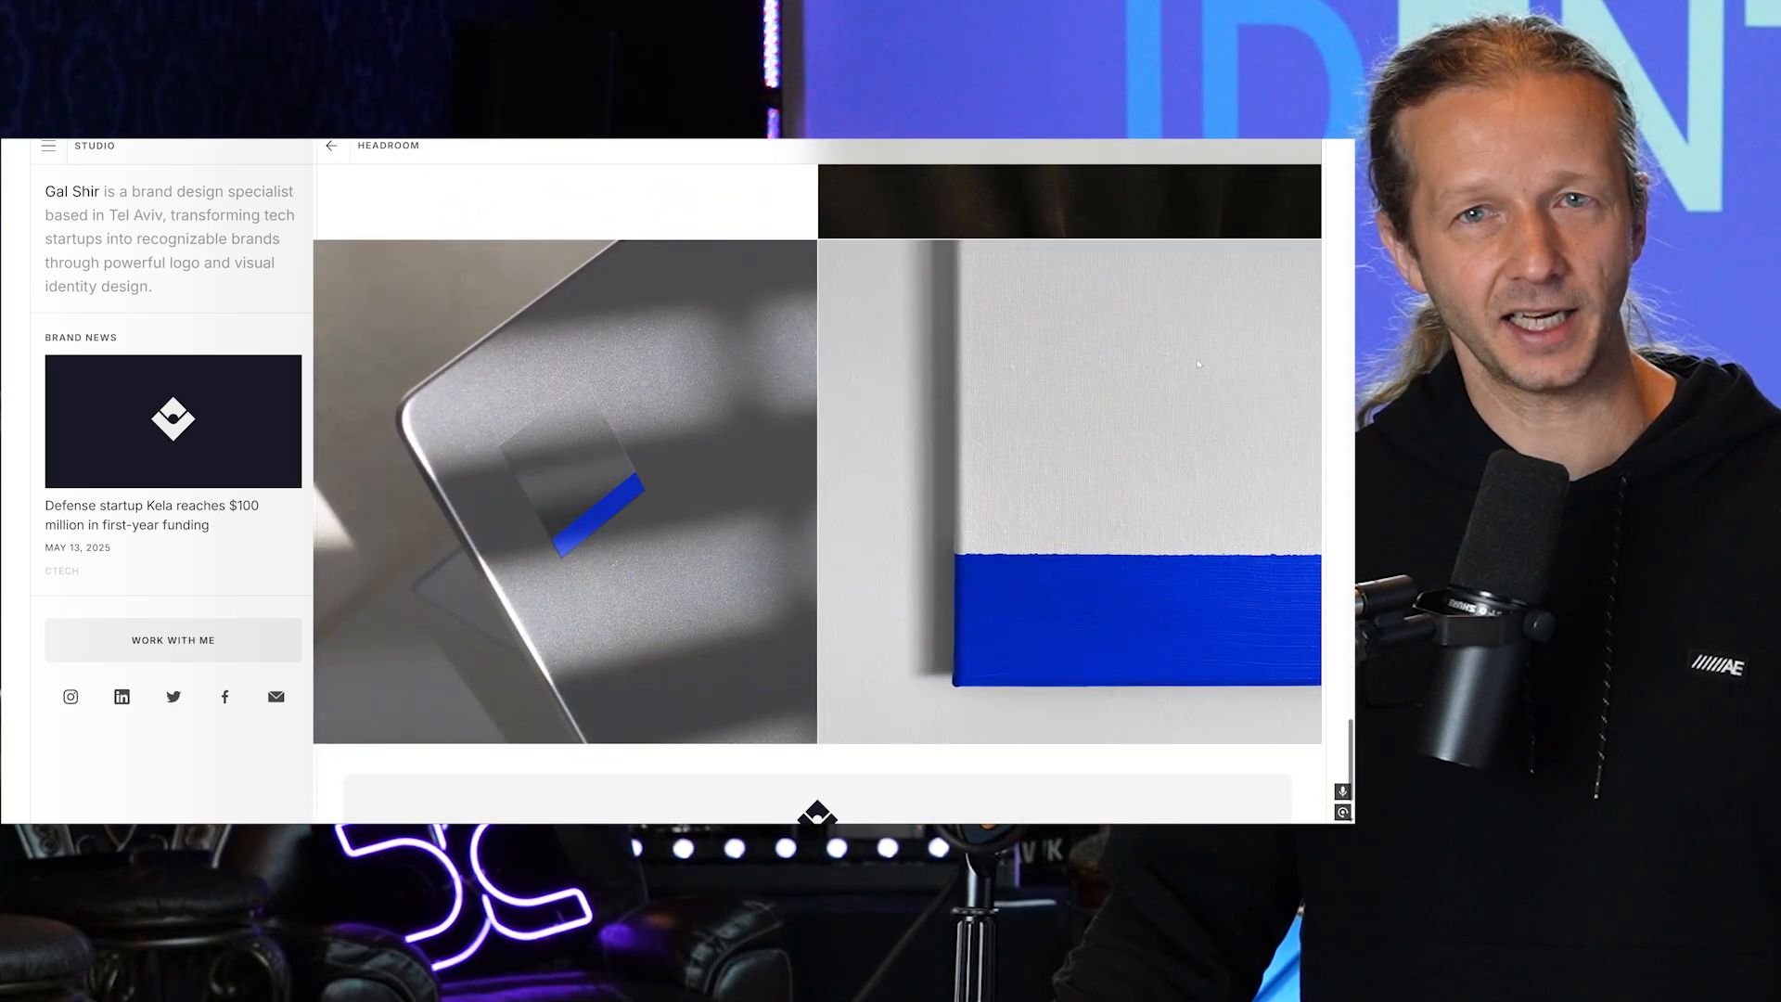